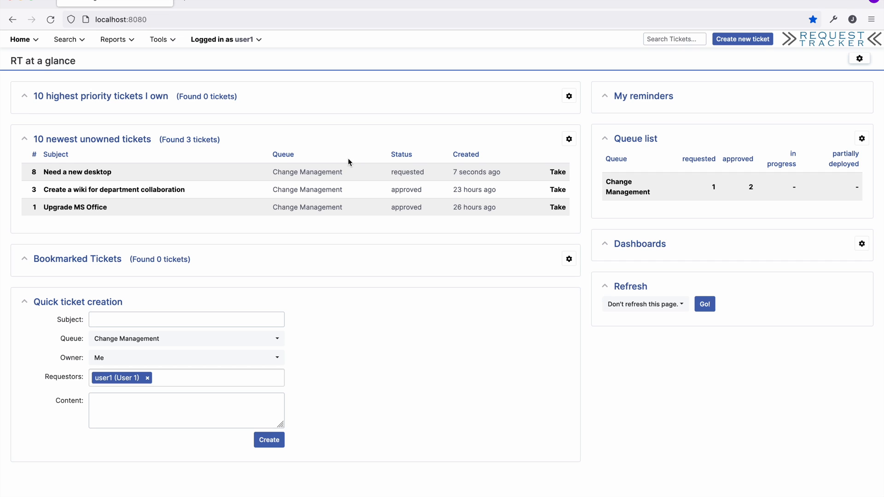
mouse_move(743, 38)
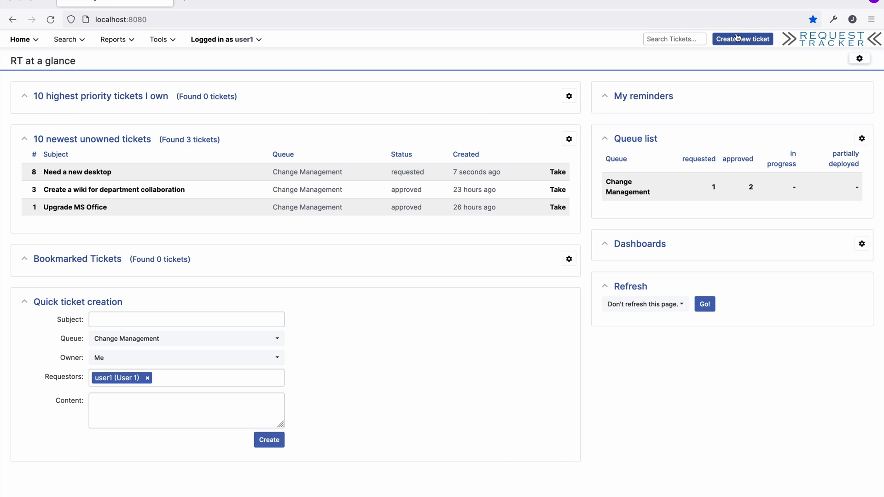
- Submit ticket 'Update to Windows 11' with a 'latest and greatest' developer message, category New Software Install
left_click(742, 39)
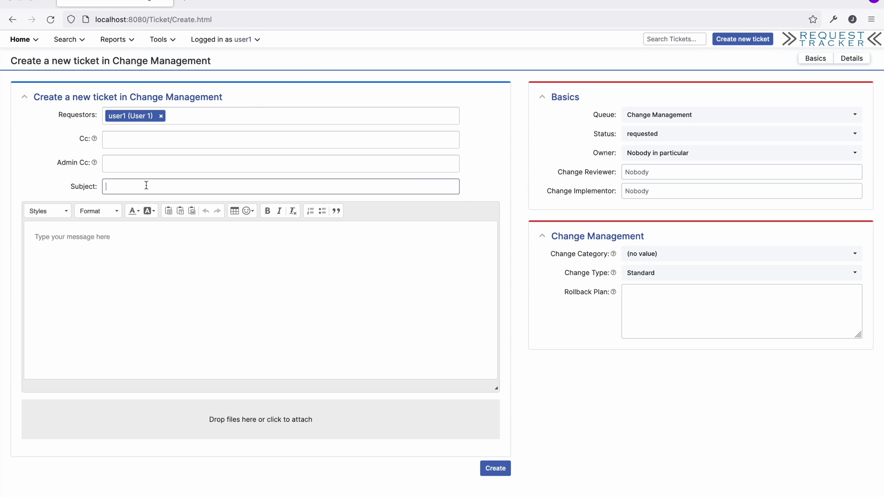
type("Update to")
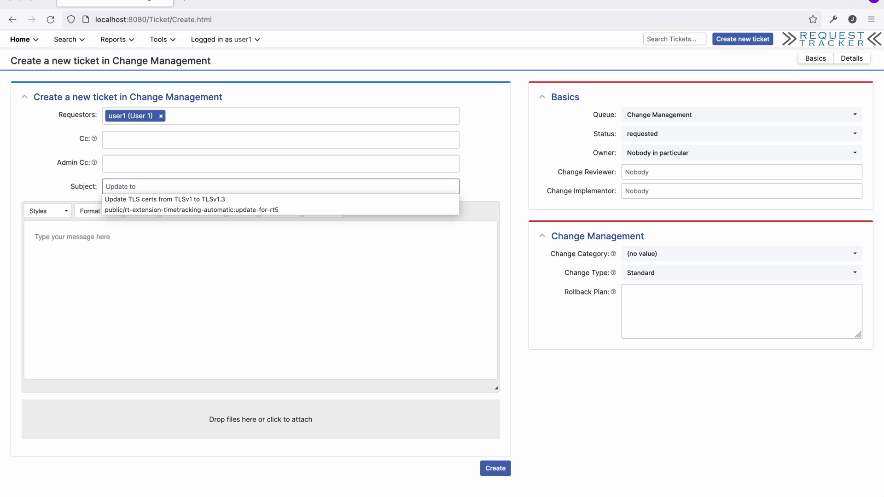
type("I'm a developer who wants the latest and greatest.")
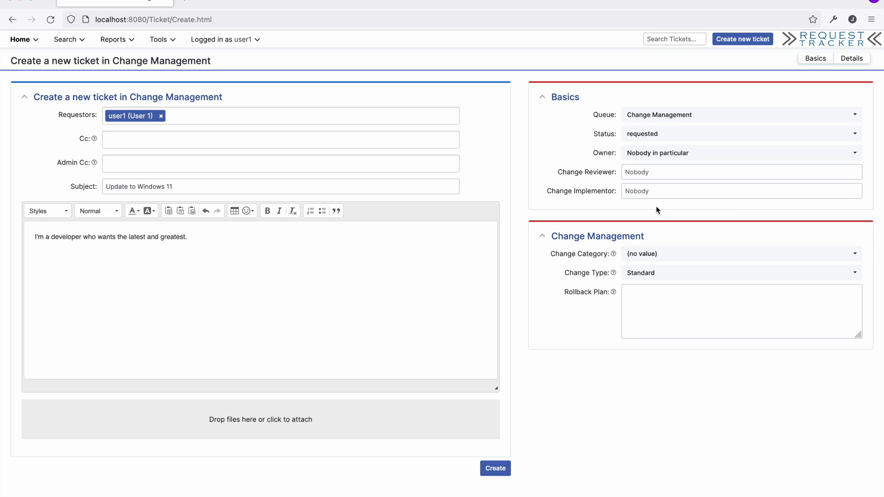
left_click(741, 253)
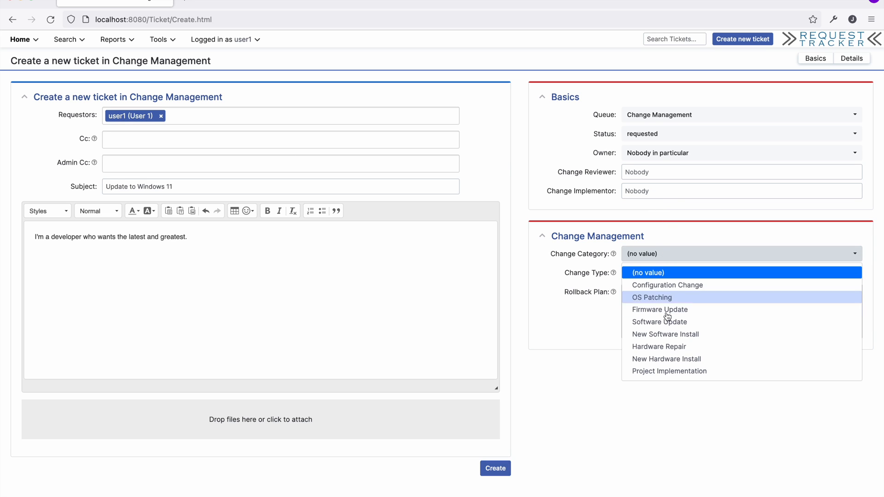
left_click(666, 334)
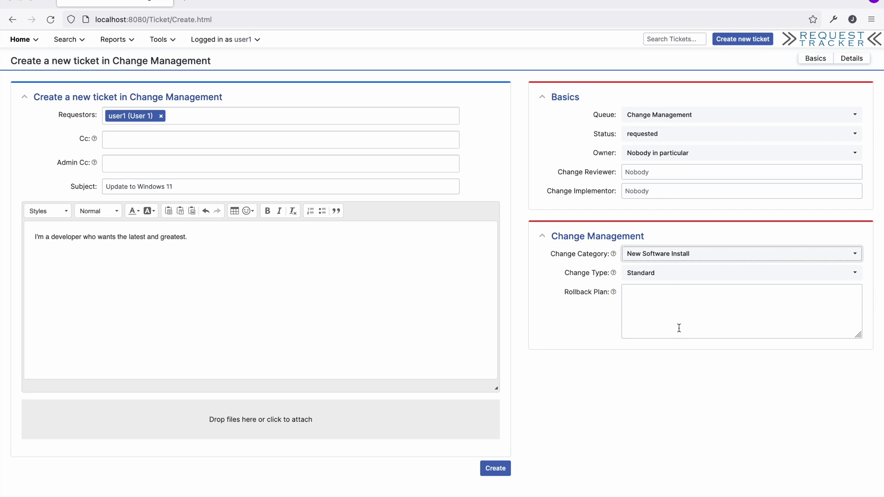
left_click(495, 468)
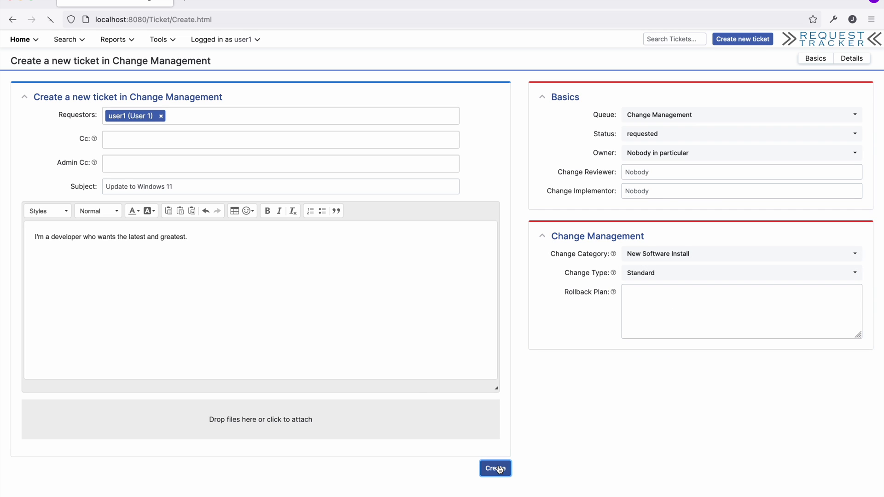
left_click(495, 468)
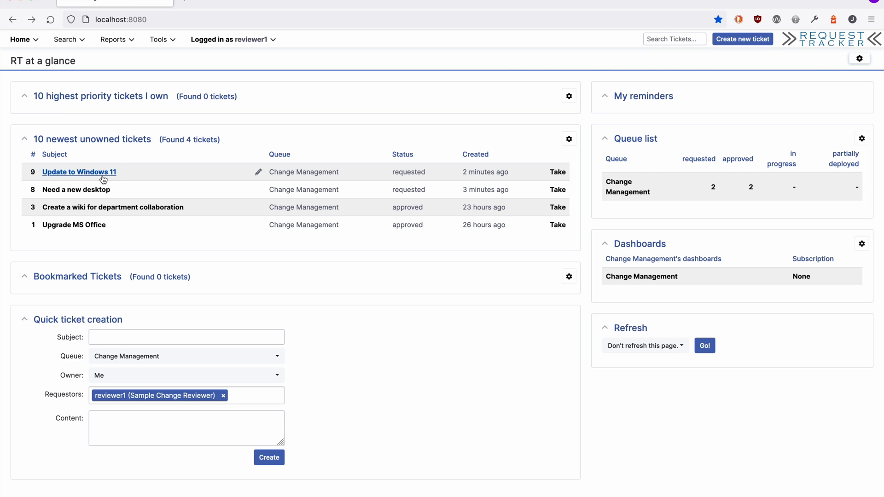
- Open the 'Update to Windows 11' ticket from the reviewer's home page
left_click(79, 172)
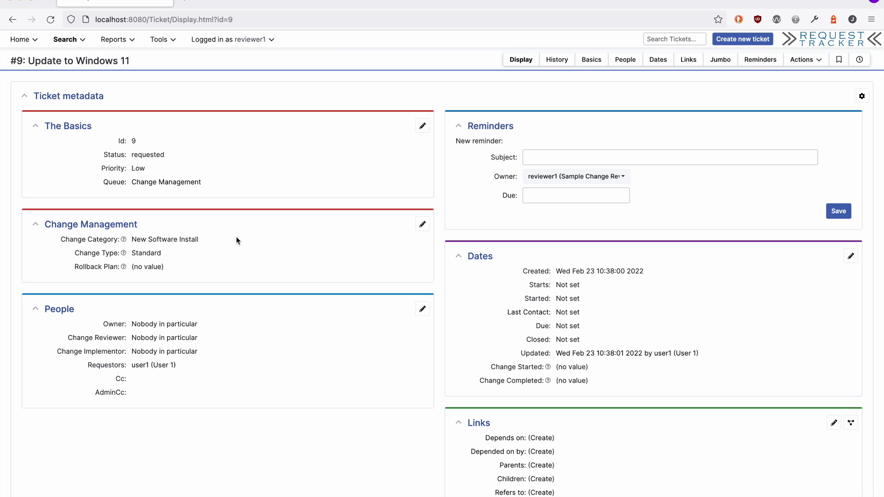
- Deny ticket #9, replying 'We don't have the resources to support a new OS at this time.'
left_click(804, 59)
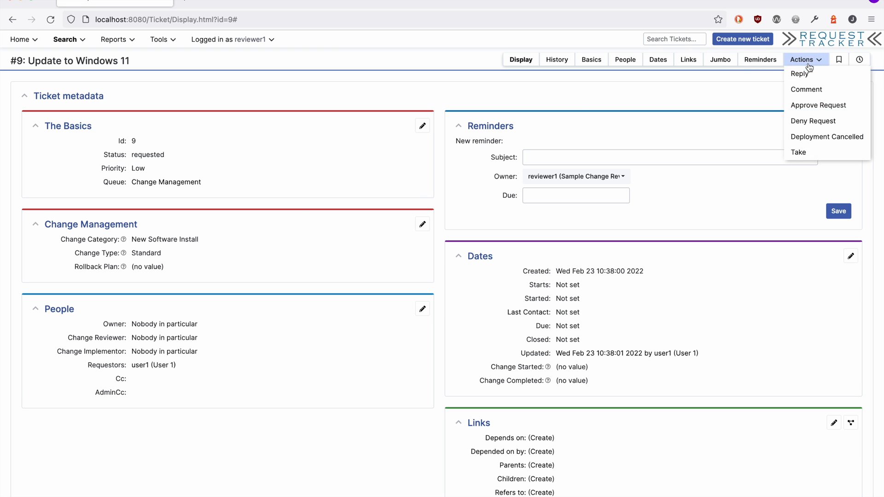
left_click(814, 121)
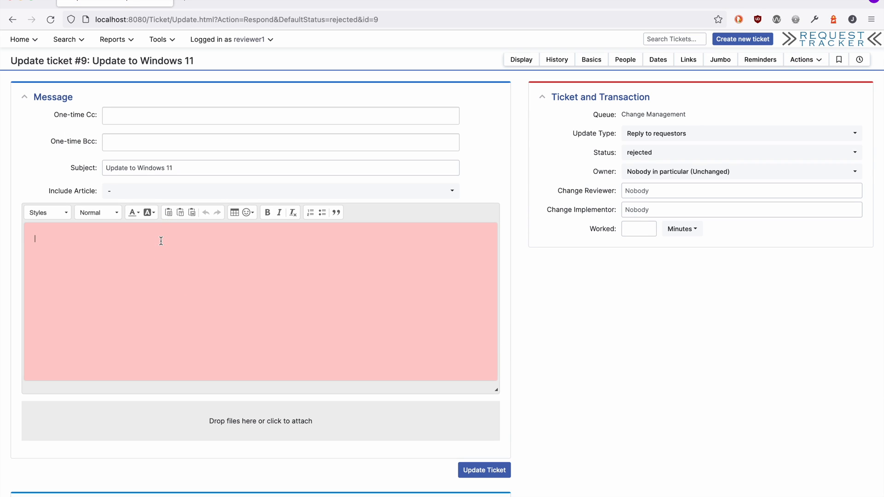
type("We don")
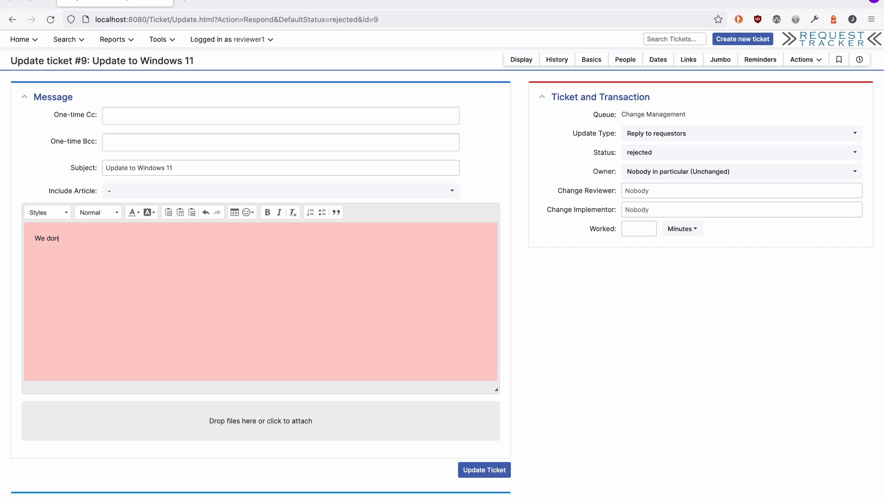
type("'t have the resour")
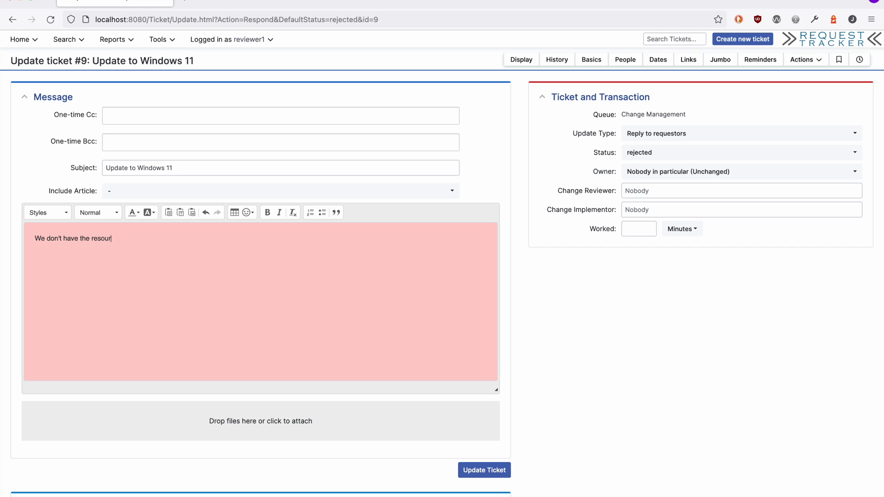
type("ces to support")
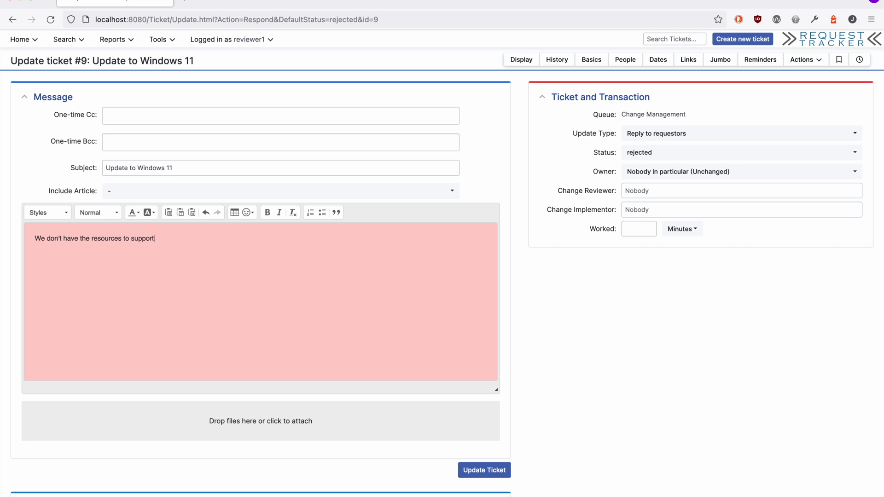
type("a new OS at this")
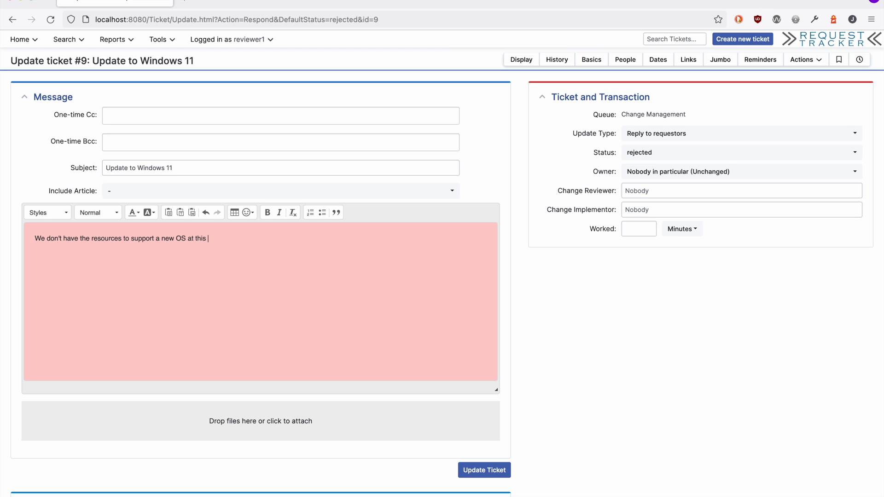
type("time.")
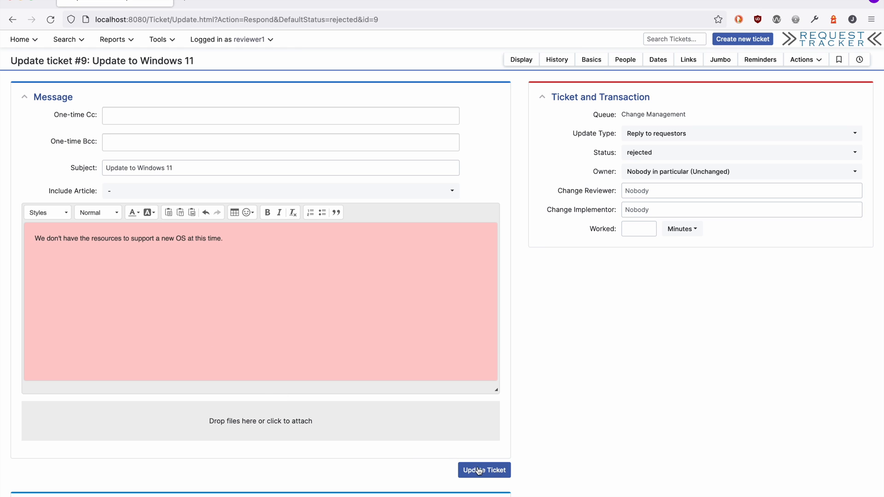
left_click(483, 471)
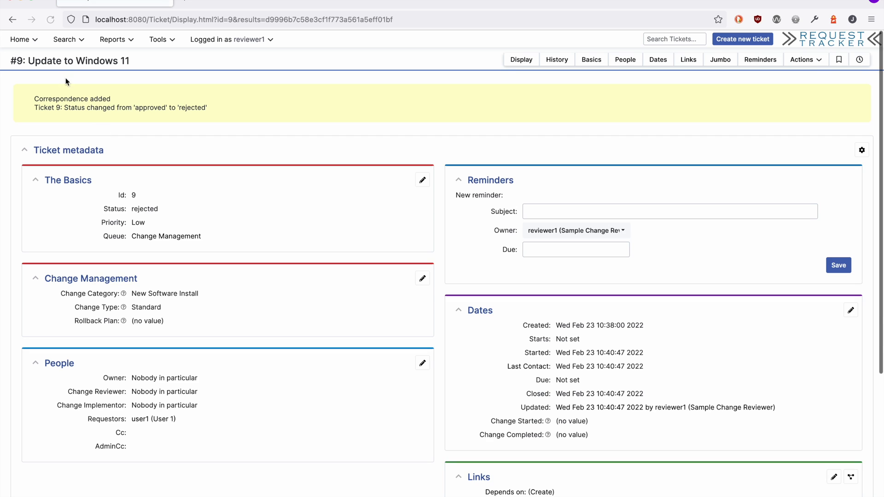
- Return Home and open the 'Need a new desktop' ticket from the unowned list
left_click(20, 39)
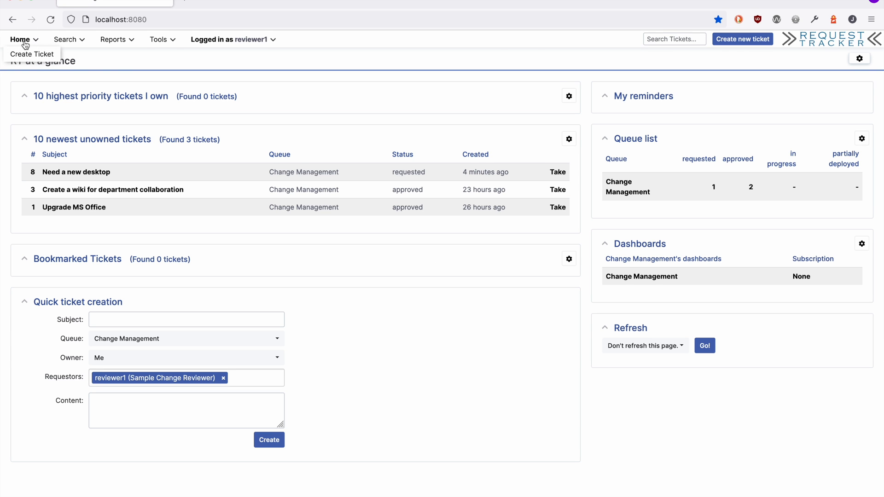
mouse_move(76, 171)
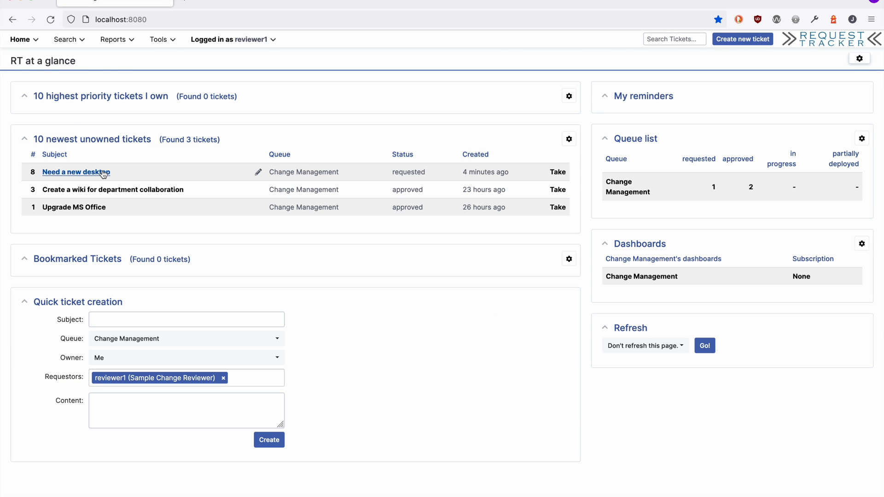
left_click(75, 171)
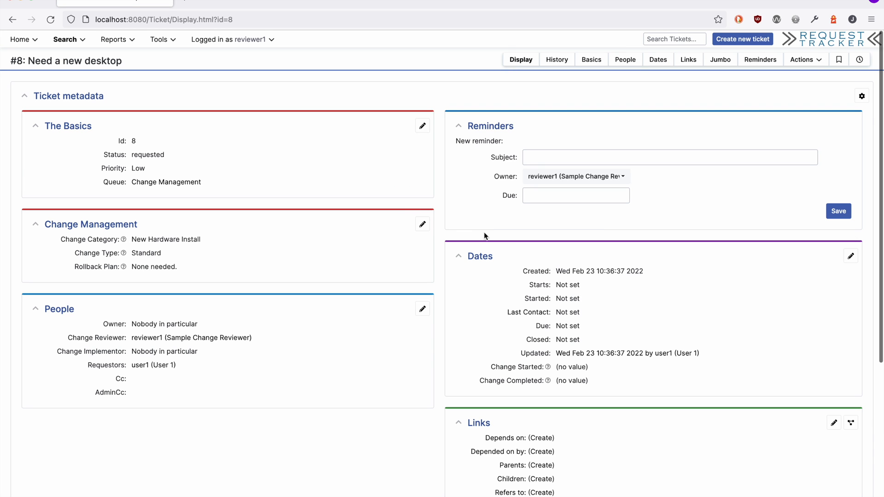
mouse_move(341, 337)
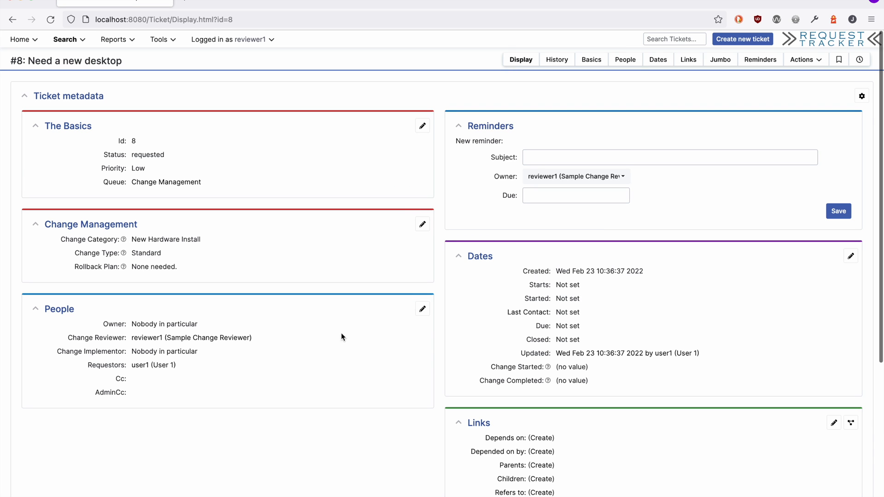
- Set implementor1 as ticket #8's Change Implementor in People
left_click(422, 308)
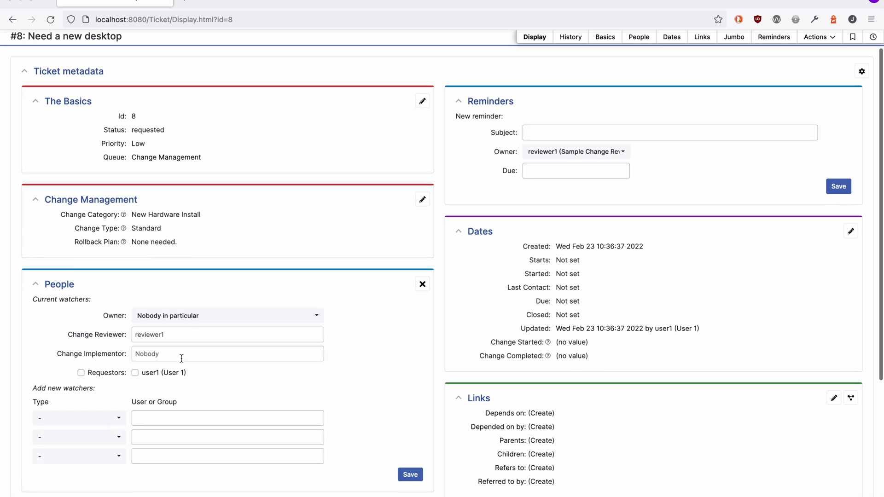
type("implementor1")
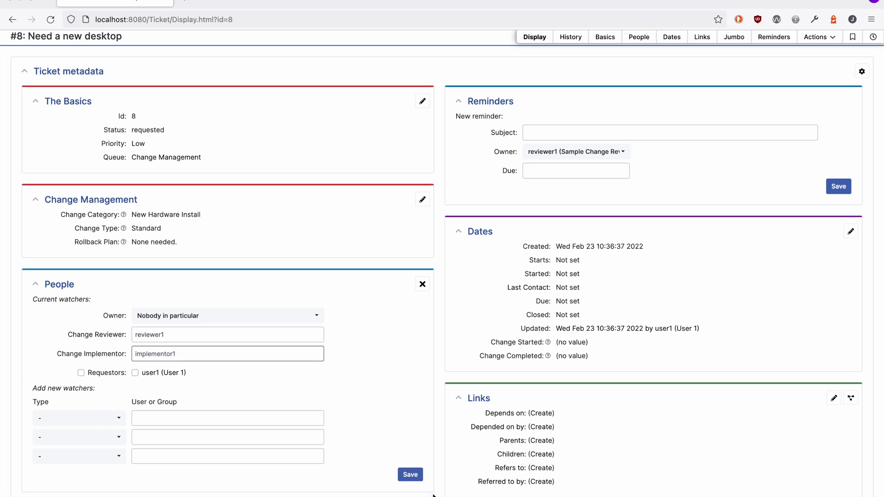
left_click(410, 475)
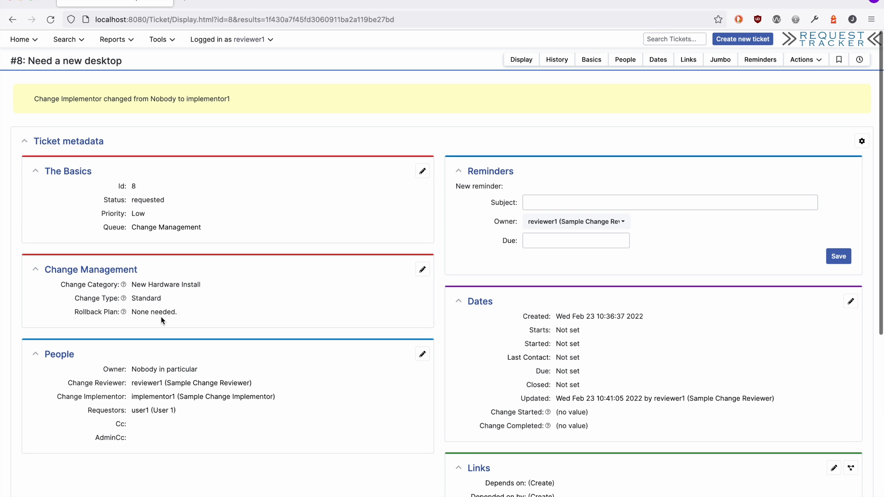
mouse_move(170, 321)
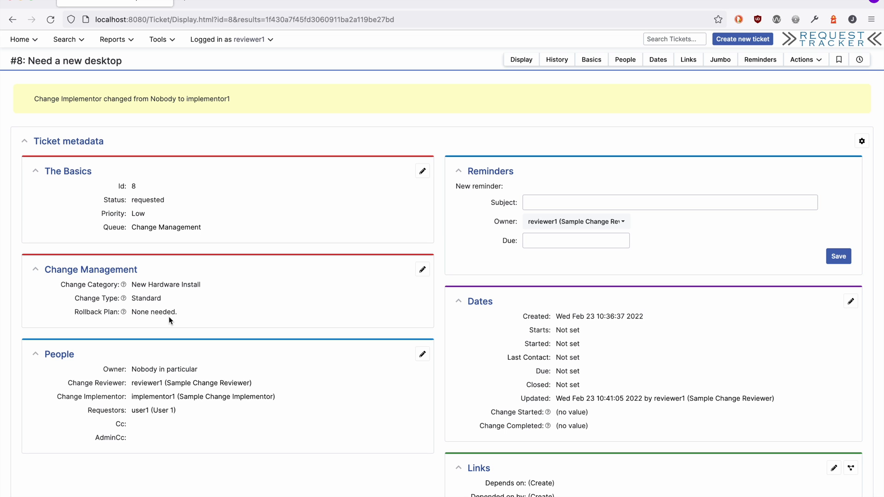
- Approve ticket #8, commenting that the machine is too old and it's time to replace it
left_click(803, 60)
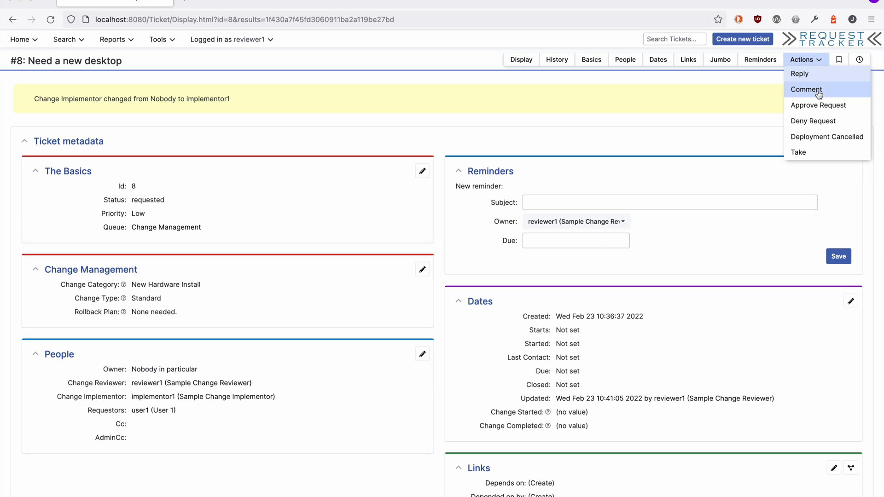
left_click(819, 105)
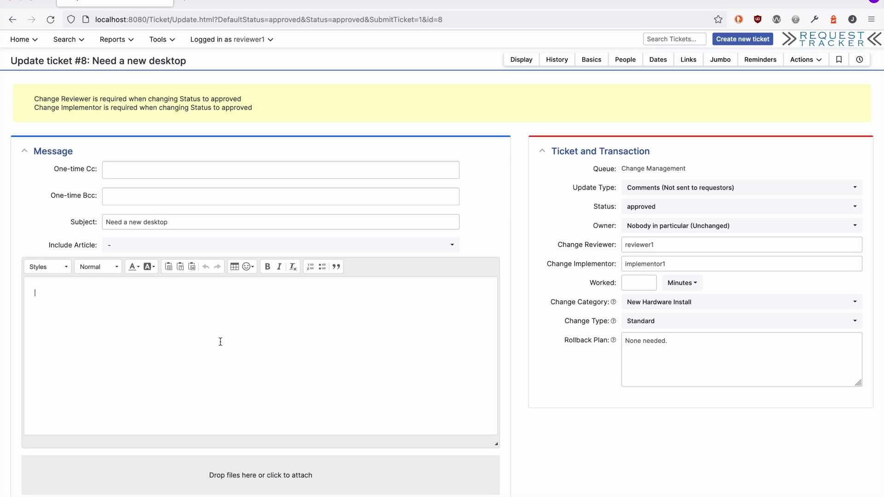
type("This machine is to")
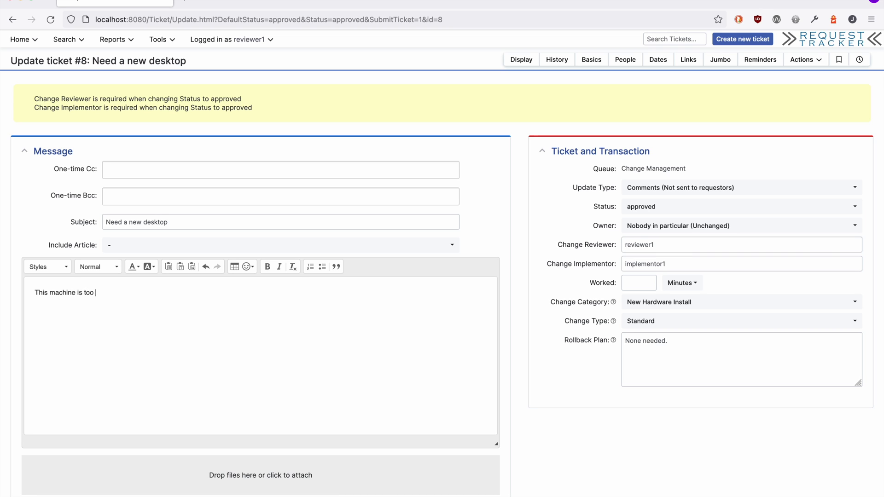
type("old, it")
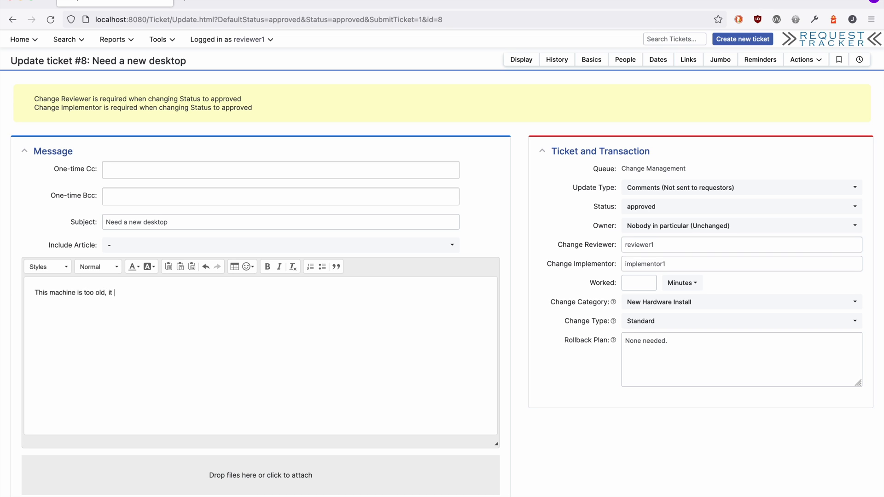
type("is time to replace.")
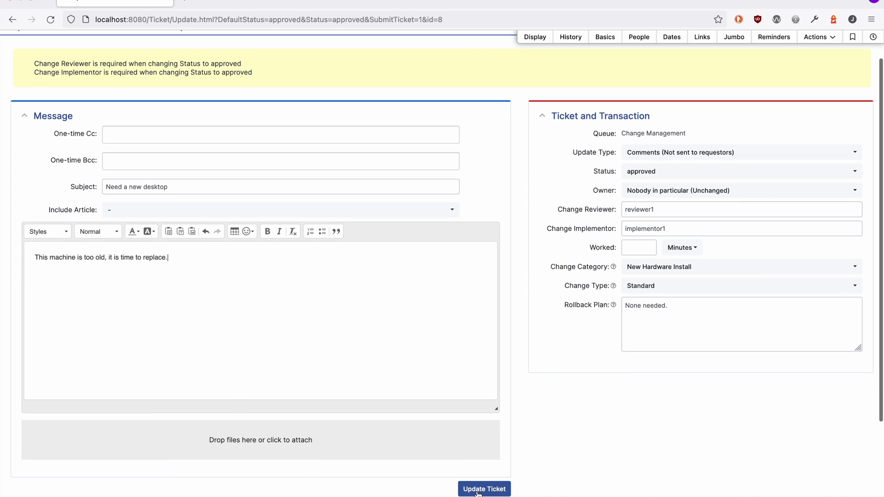
left_click(483, 489)
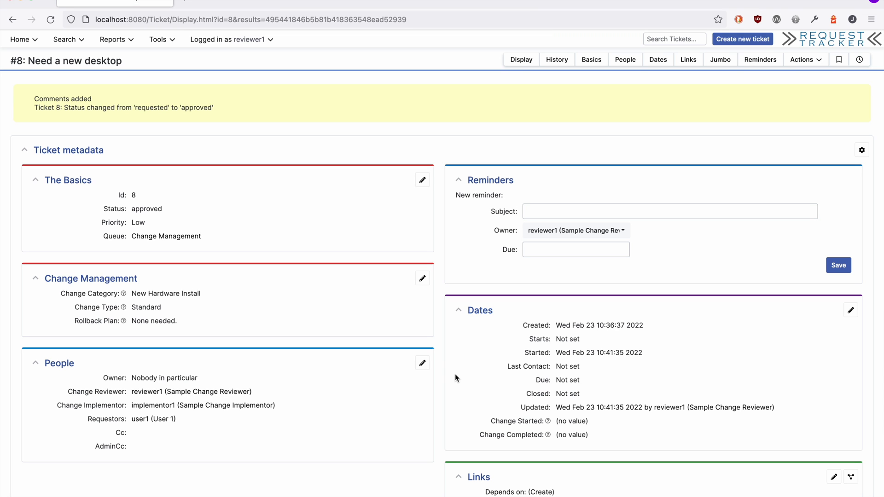
- As implementor1, take ticket #8 and start the Deployment Cancelled action
key("cmd+tab")
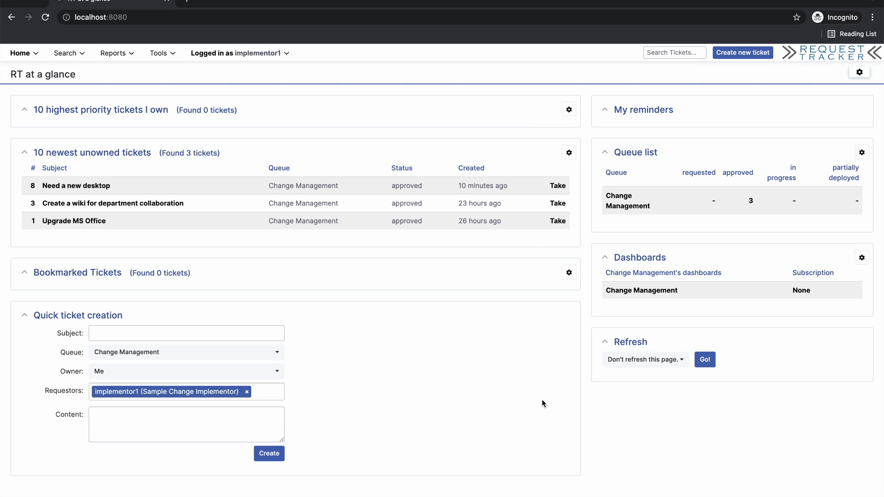
mouse_move(521, 234)
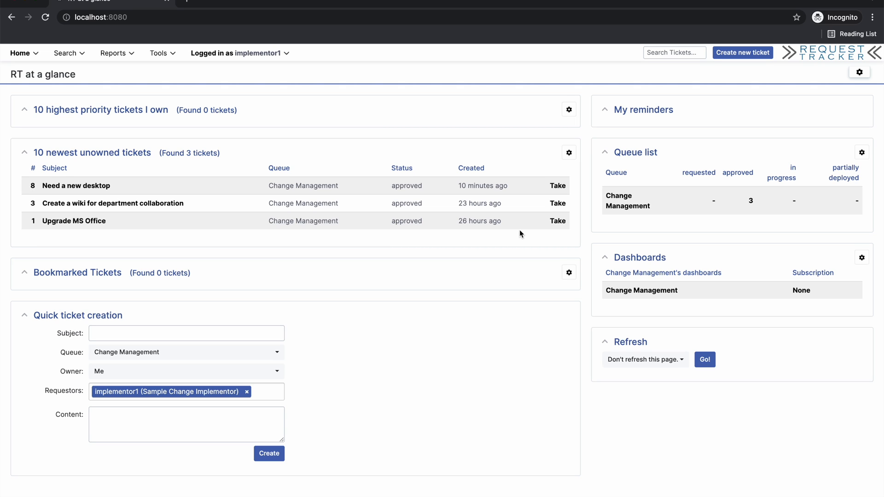
left_click(557, 186)
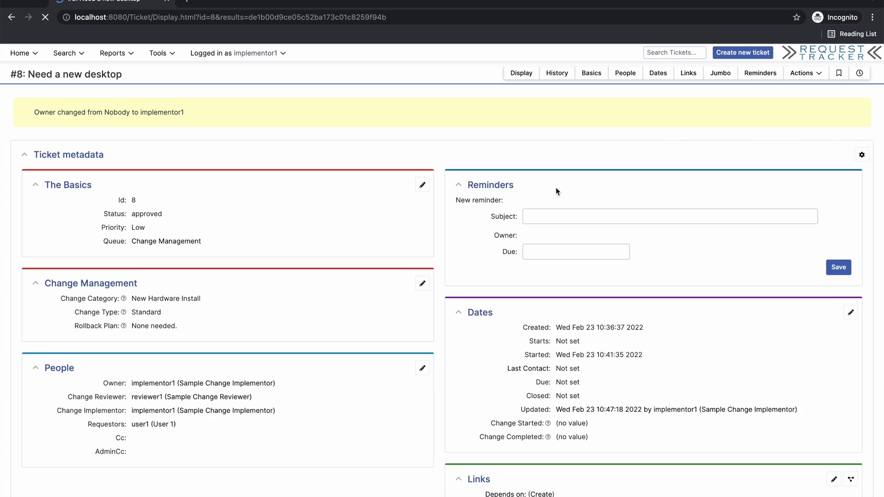
left_click(803, 73)
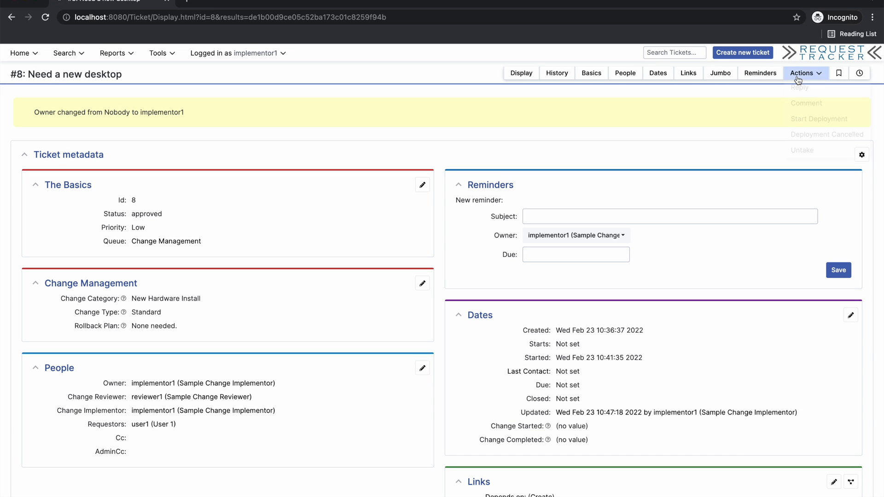
left_click(804, 73)
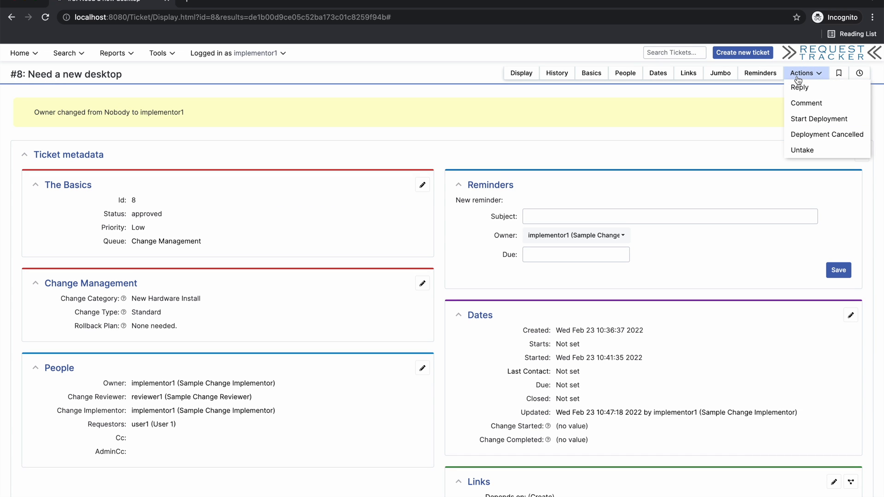
mouse_move(799, 87)
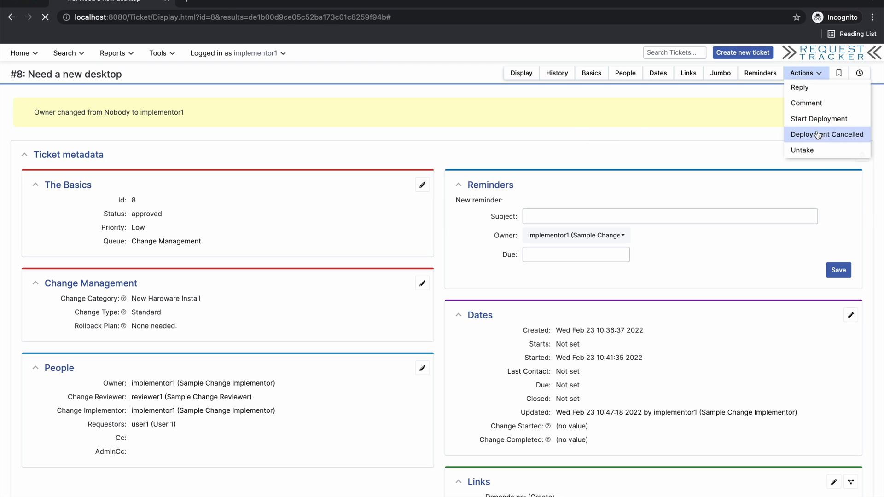
left_click(827, 134)
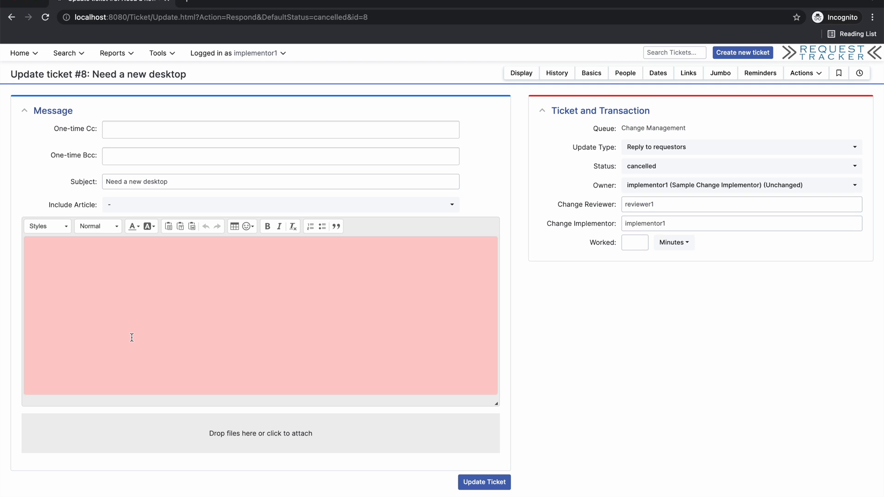
- Send the cancellation reply explaining there aren't enough machines at this time
type("We don't have enough machines to go around a")
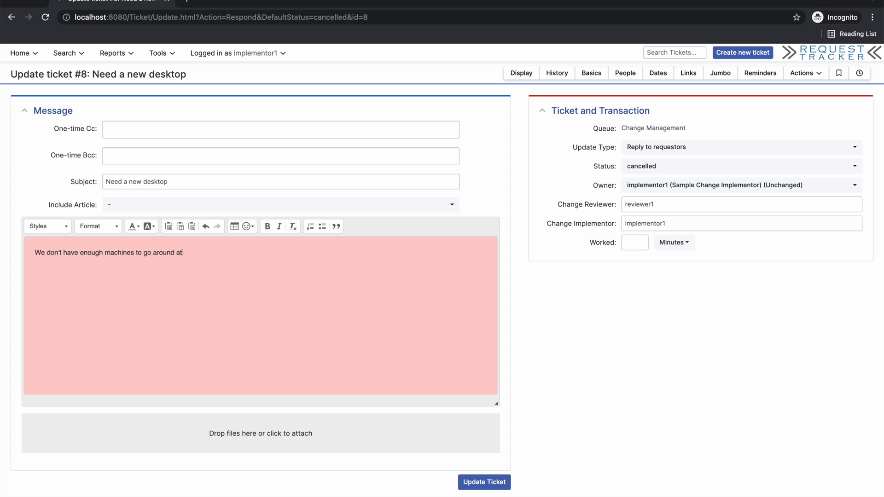
type("this time,")
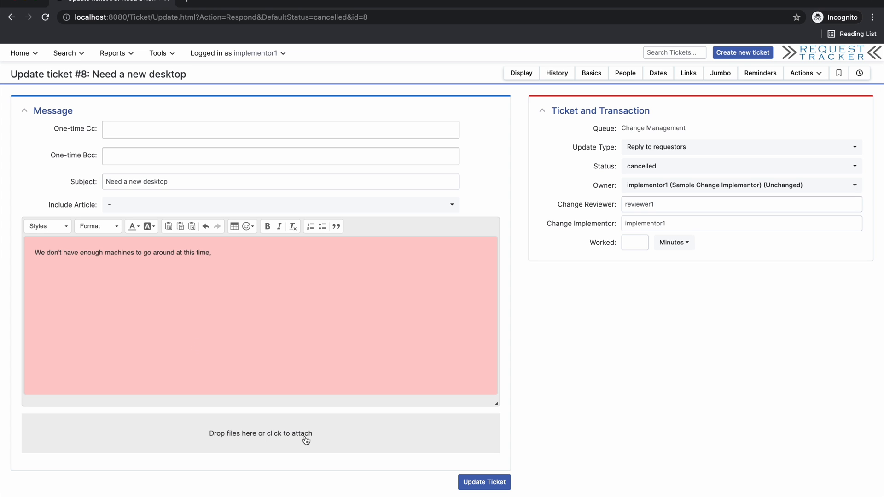
left_click(484, 482)
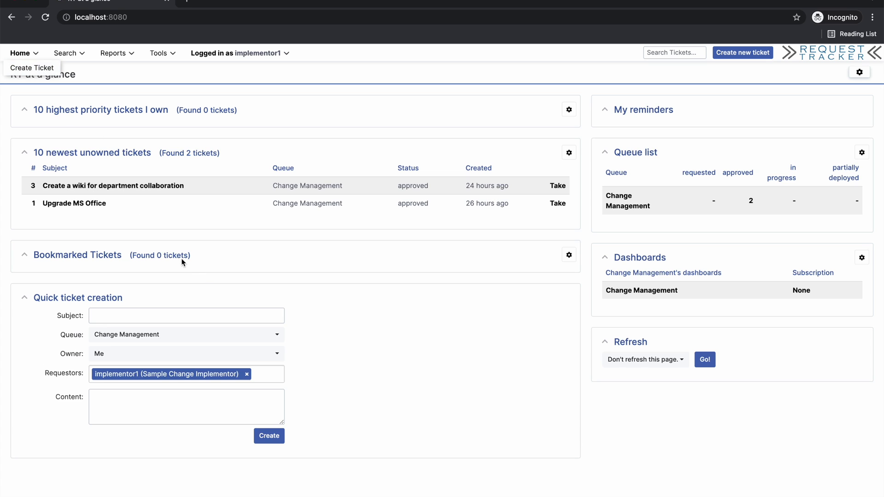
mouse_move(517, 172)
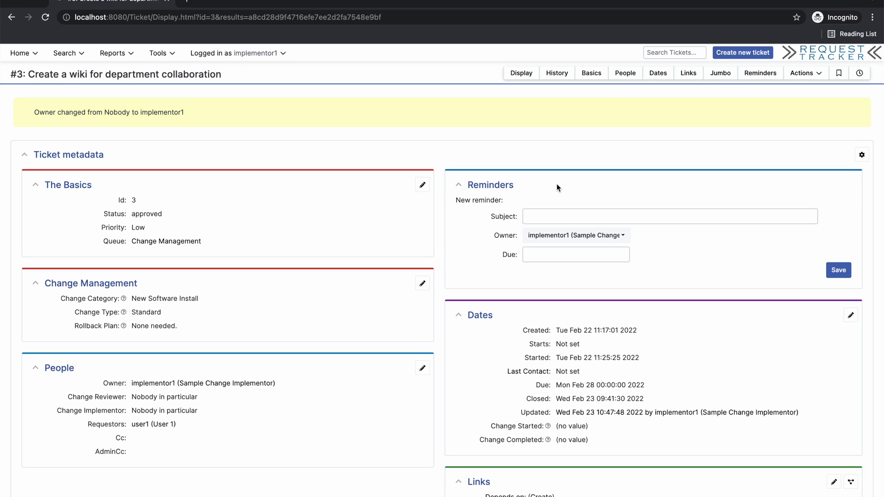
- Start deployment on wiki ticket #3, moving it to in progress
left_click(805, 73)
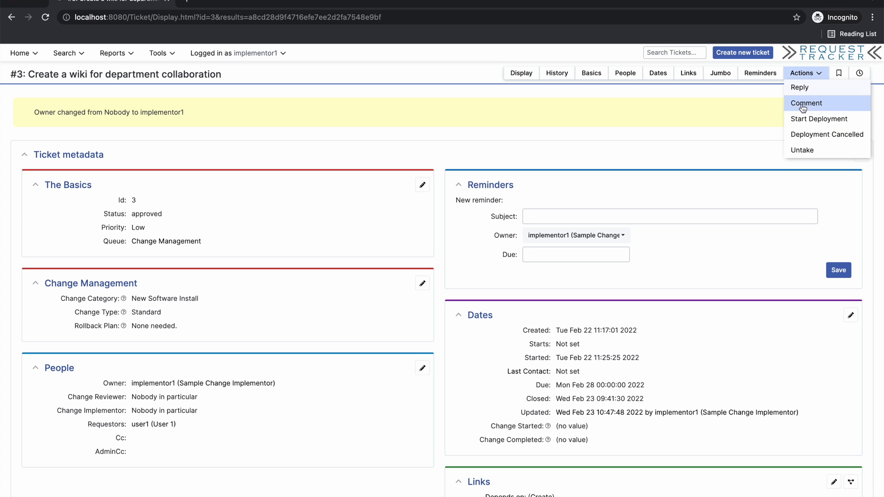
left_click(818, 119)
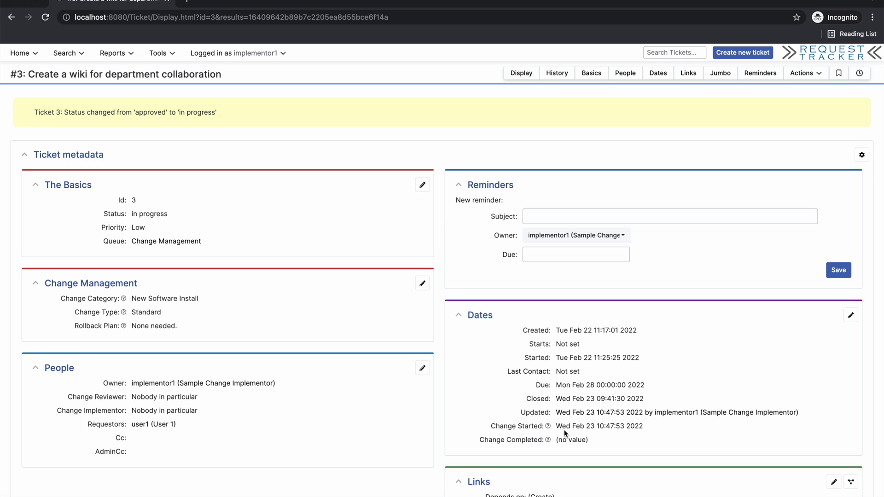
scroll("down", 3)
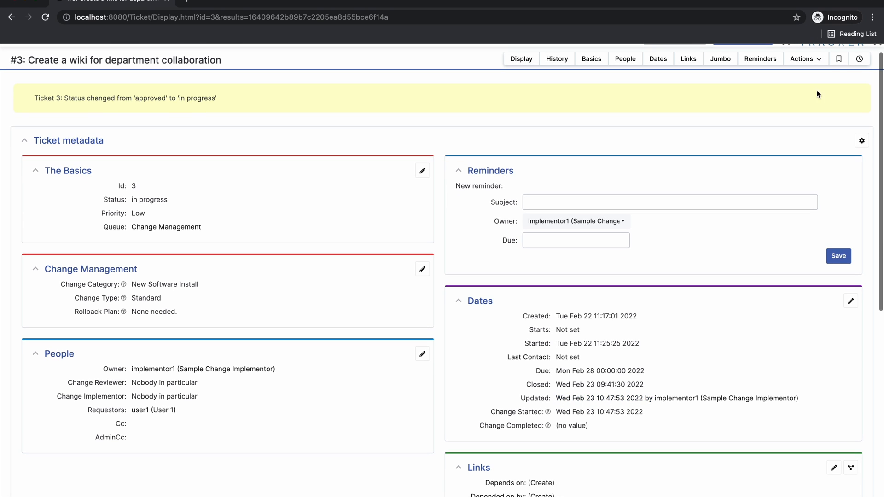
- Mark wiki ticket #3 Deployment Complete to record its completion date
left_click(803, 59)
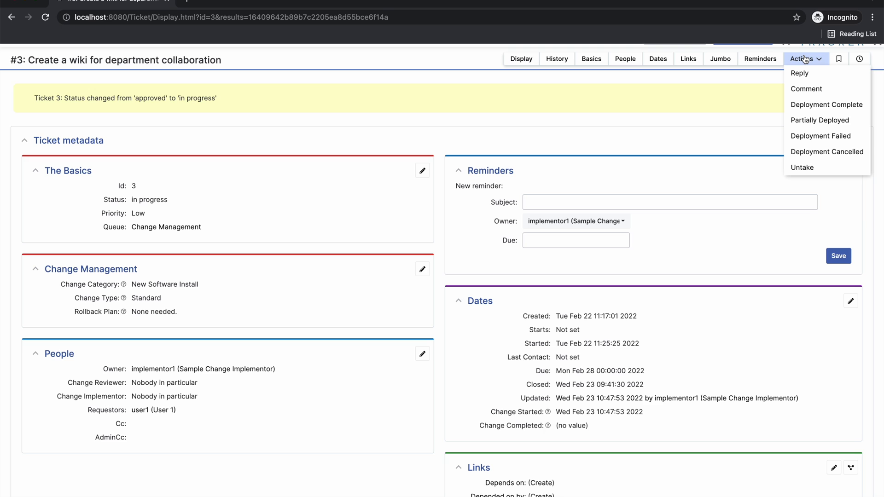
mouse_move(819, 120)
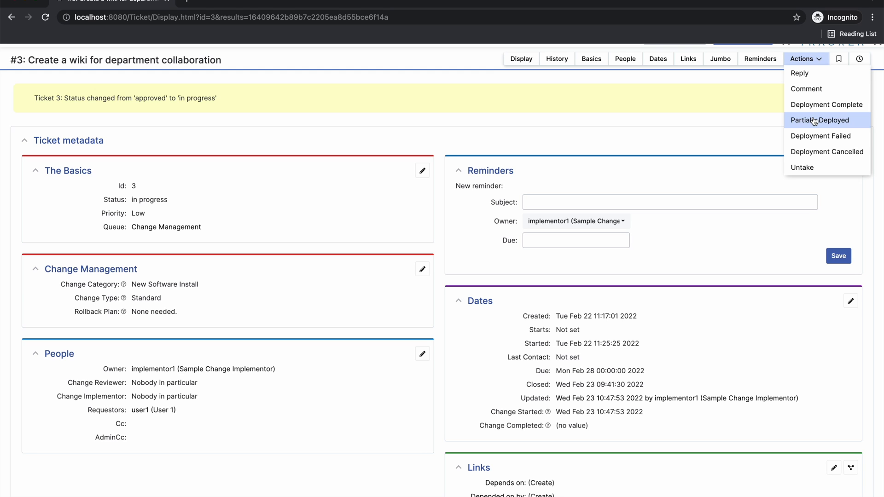
mouse_move(820, 136)
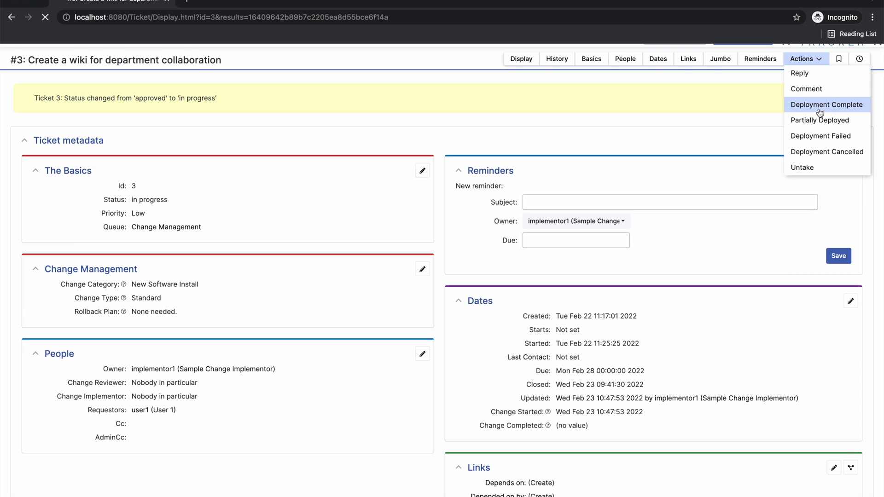
left_click(827, 104)
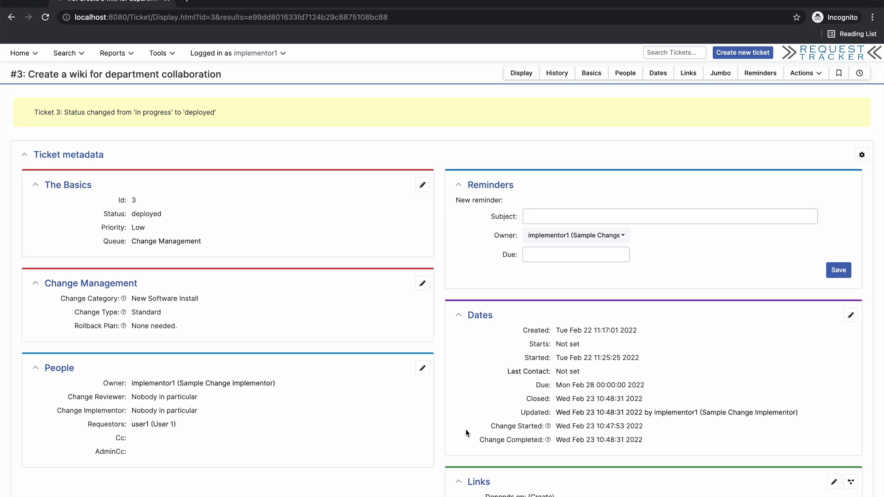
mouse_move(548, 441)
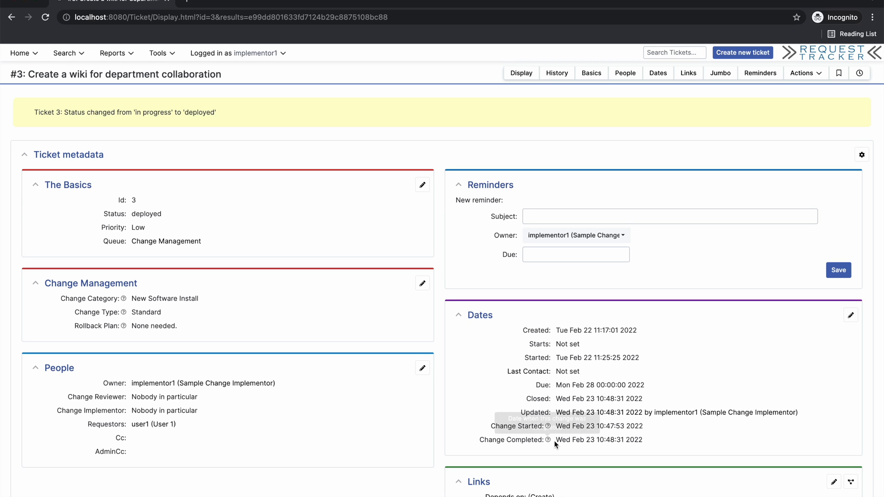
mouse_move(555, 442)
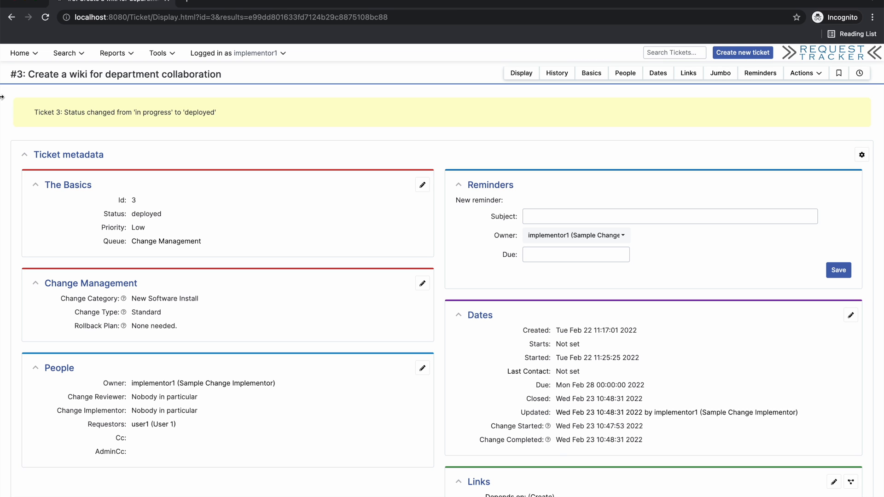
- Return to implementor1's home overview, showing Upgrade MS Office as the lone unowned approved ticket
left_click(20, 52)
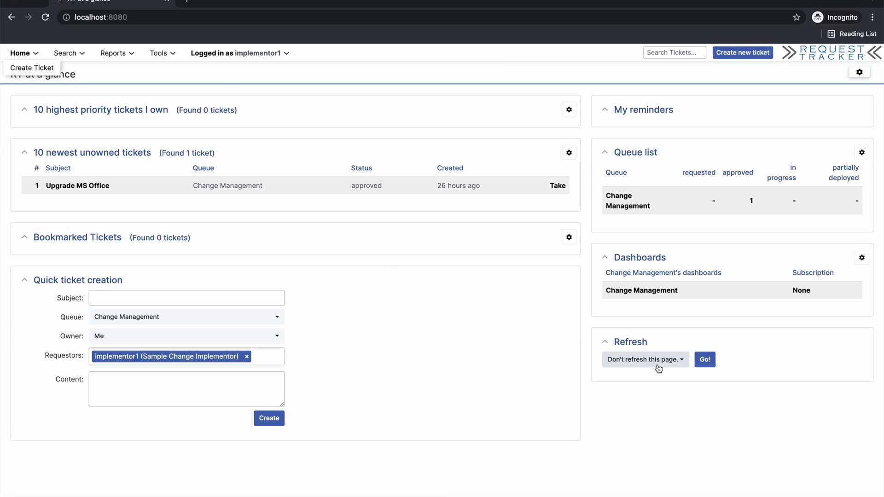